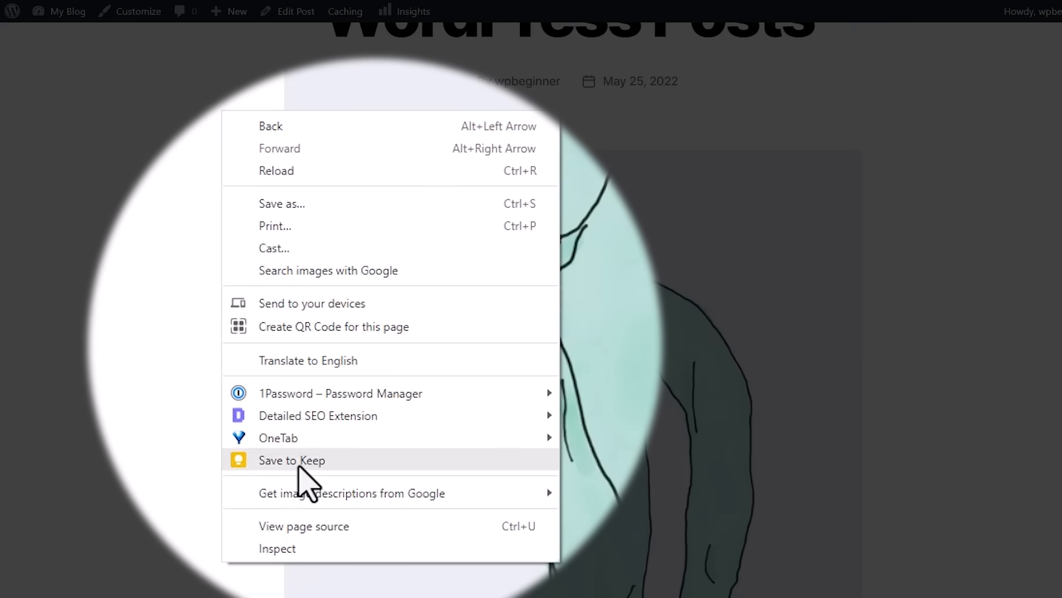
- Inspect the post's HTML and search the Elements panel for 'wpemoji' to locate the emoji settings script
left_click(277, 548)
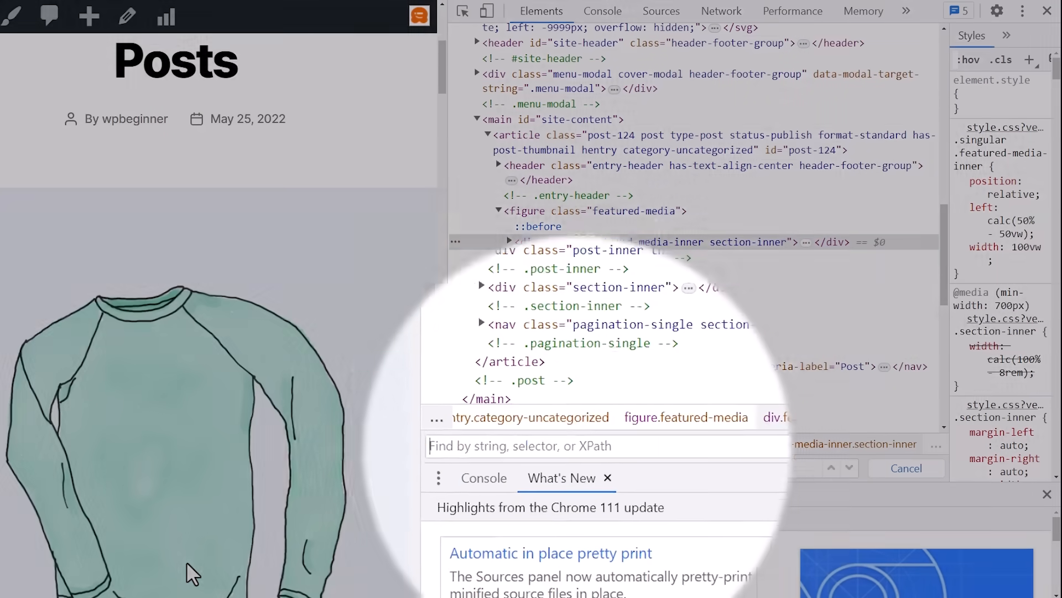
type("wpe")
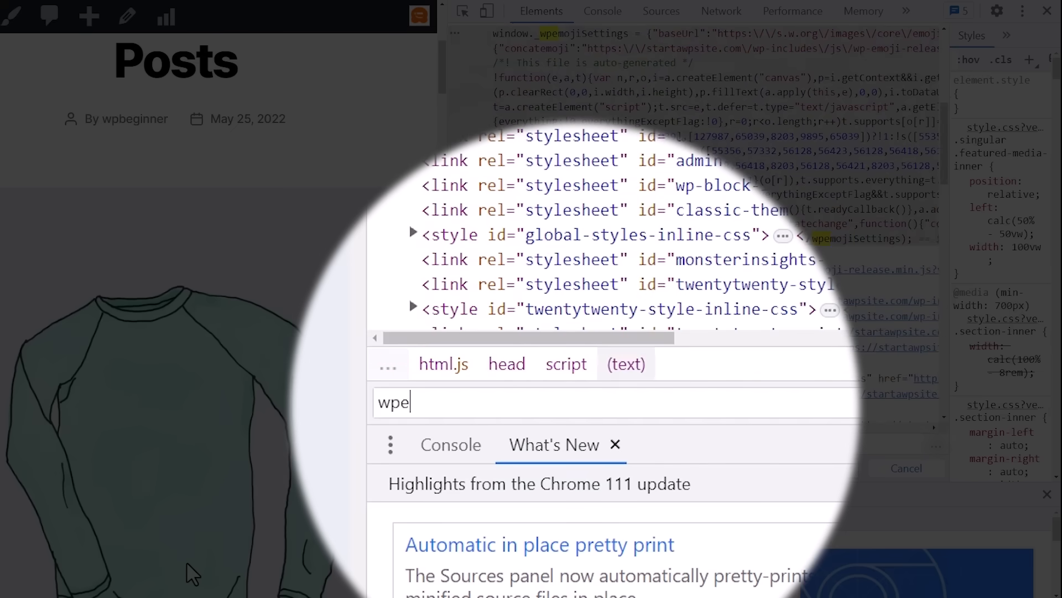
type("moji")
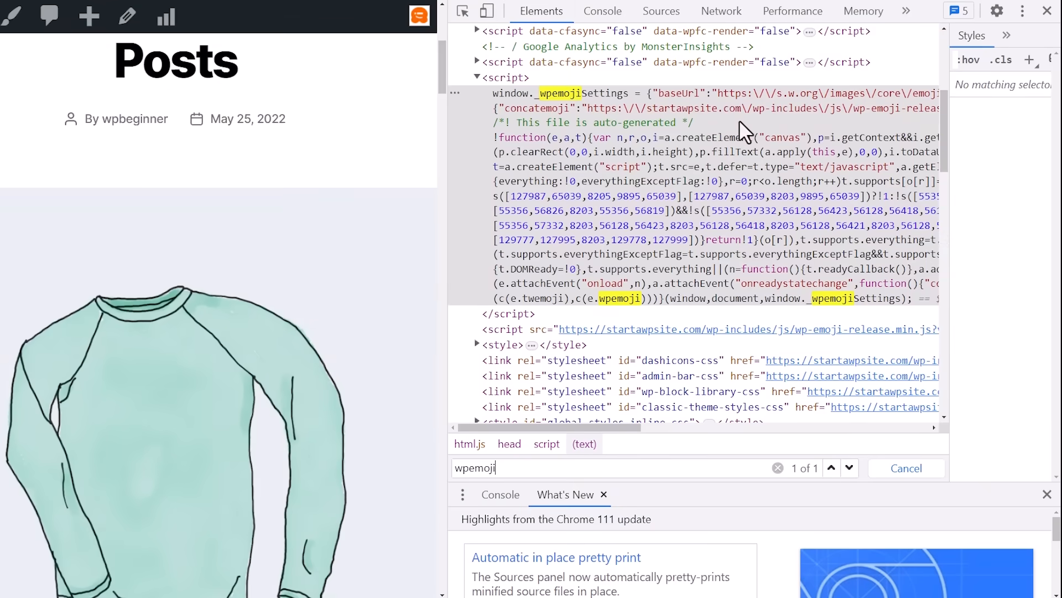
mouse_move(789, 149)
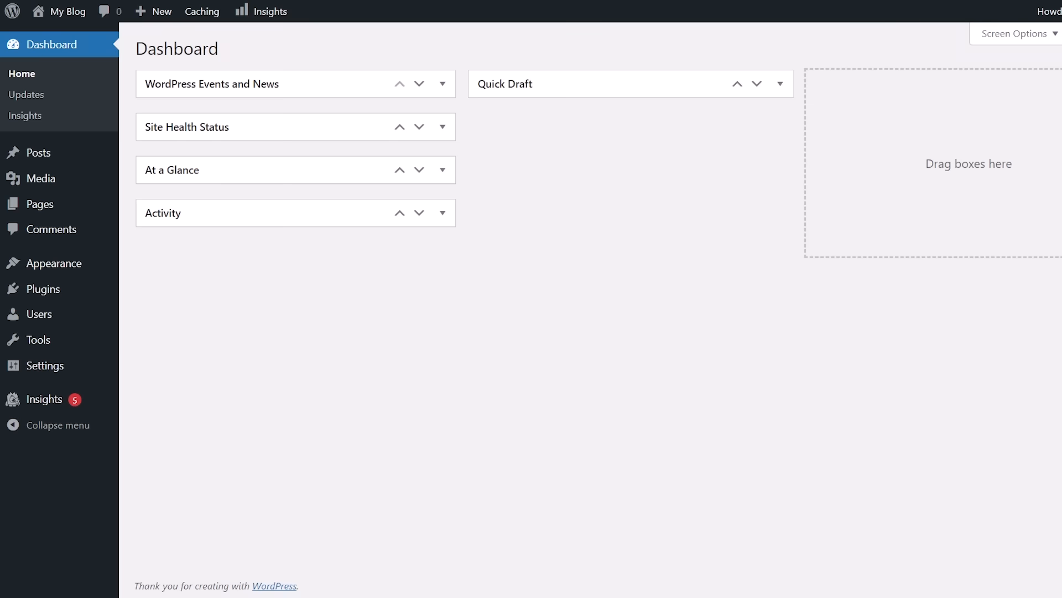
mouse_move(901, 280)
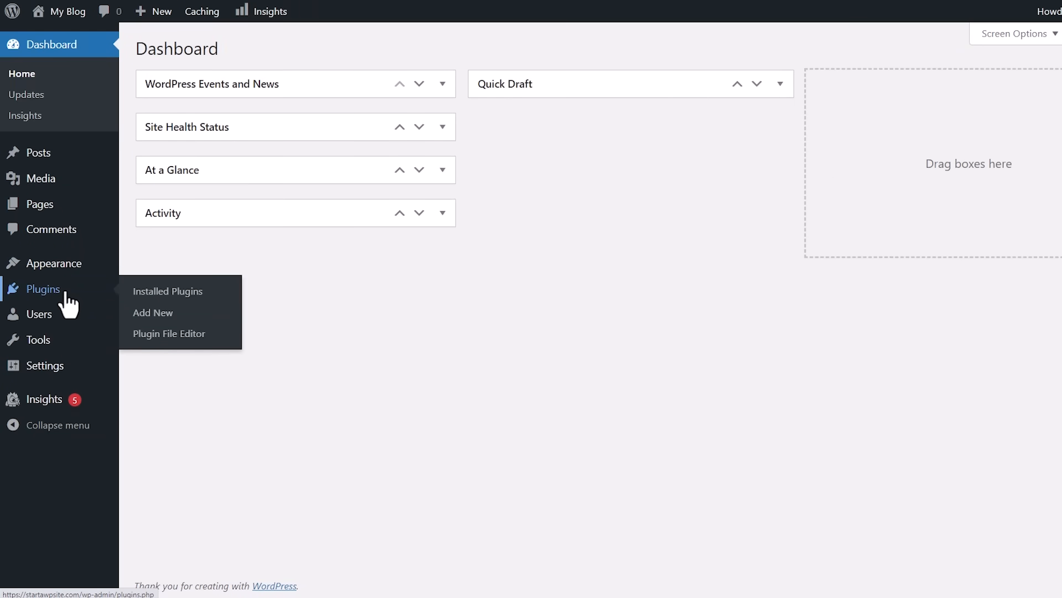
- Search the Add Plugins screen for 'wpcode' and locate the WPCode plugin
left_click(152, 312)
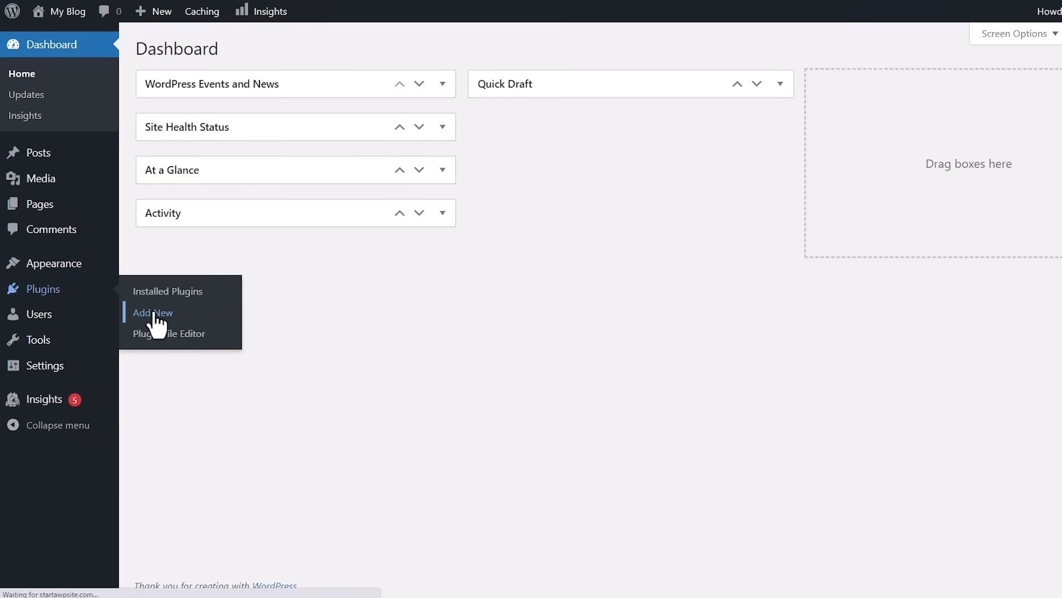
left_click(153, 312)
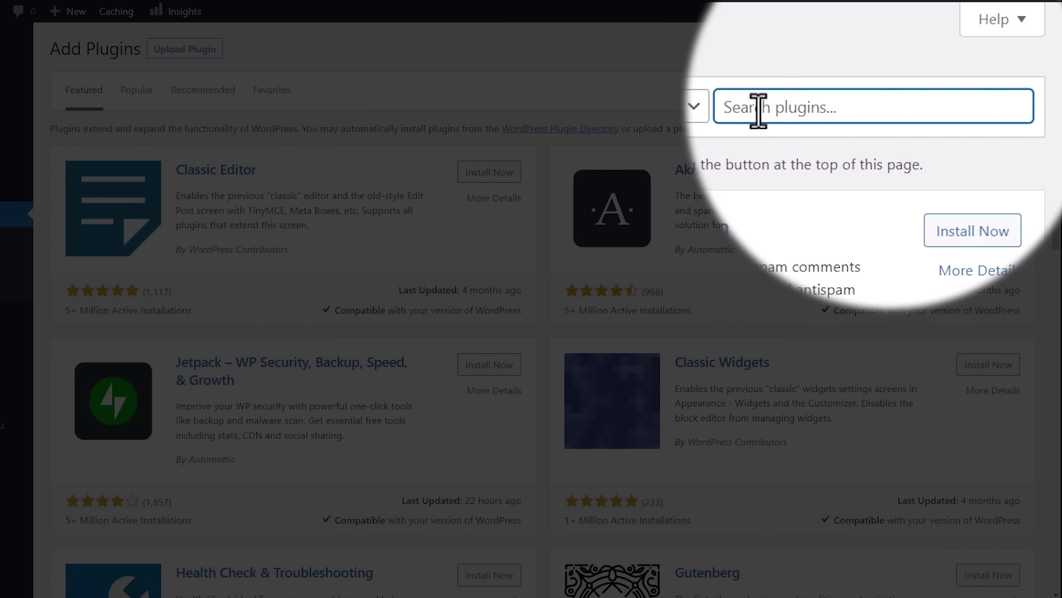
type("wpcode")
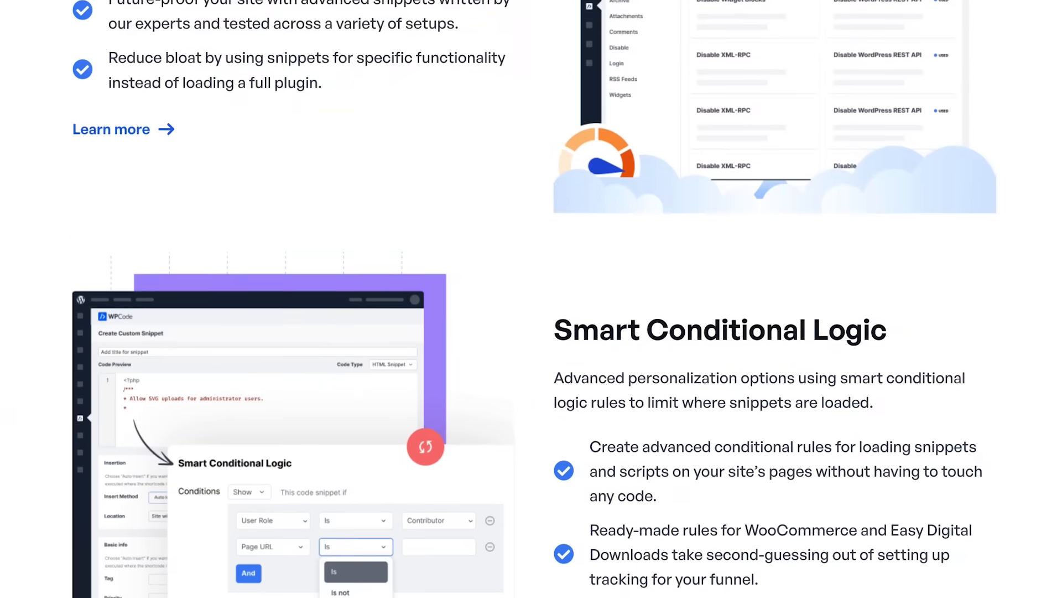
scroll("down", 3)
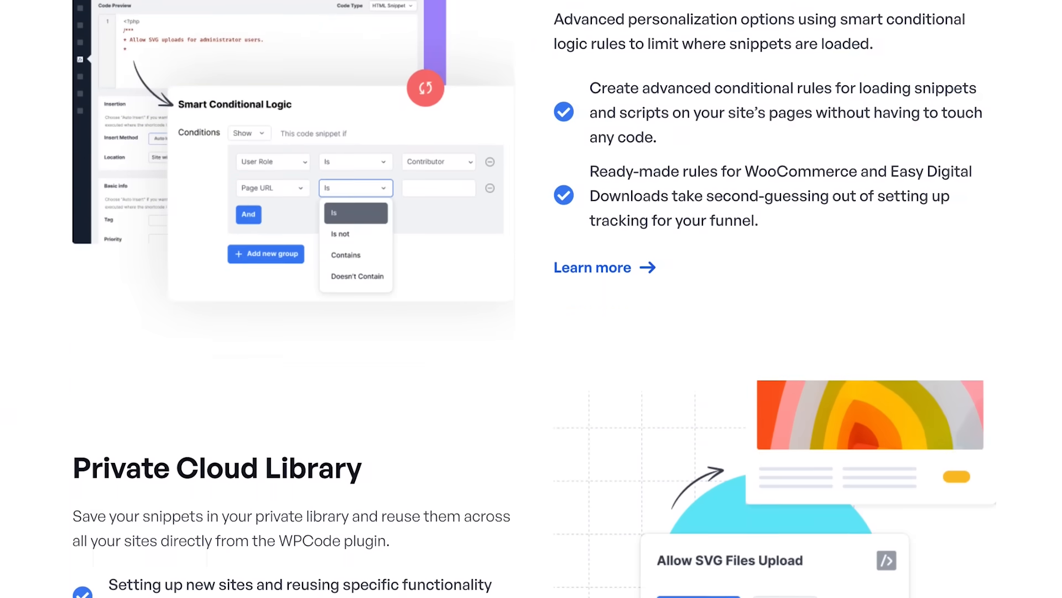
scroll("down", 3)
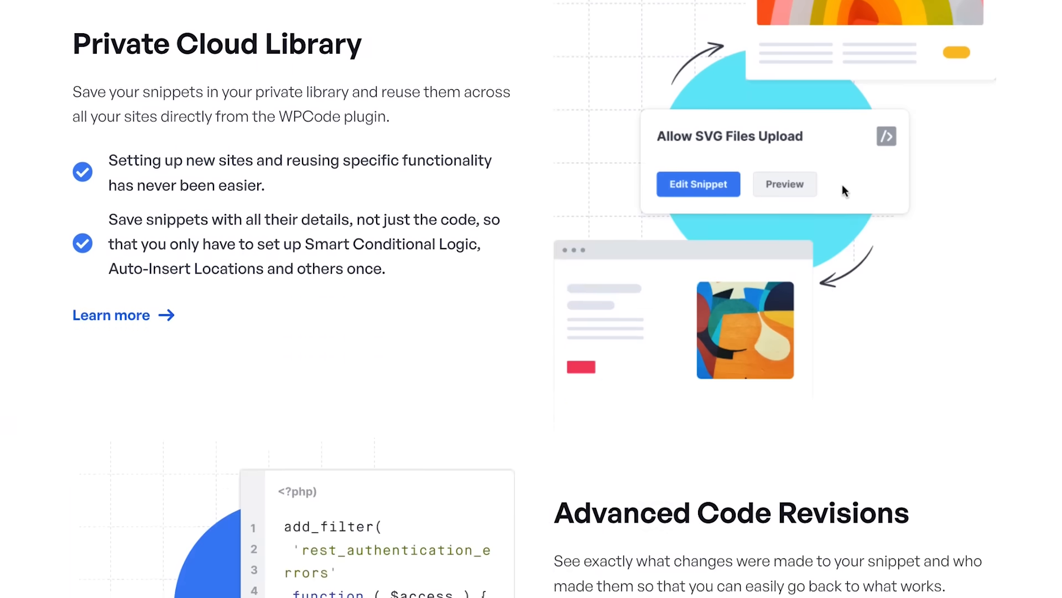
scroll("down", 3)
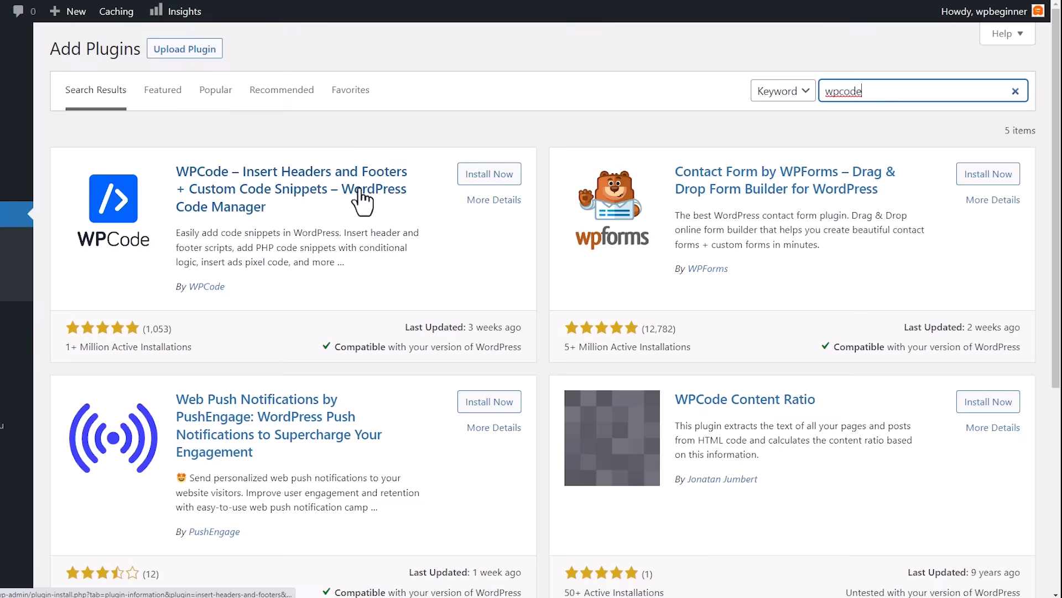
- Install and activate WPCode so it appears as WPCode Lite
left_click(488, 174)
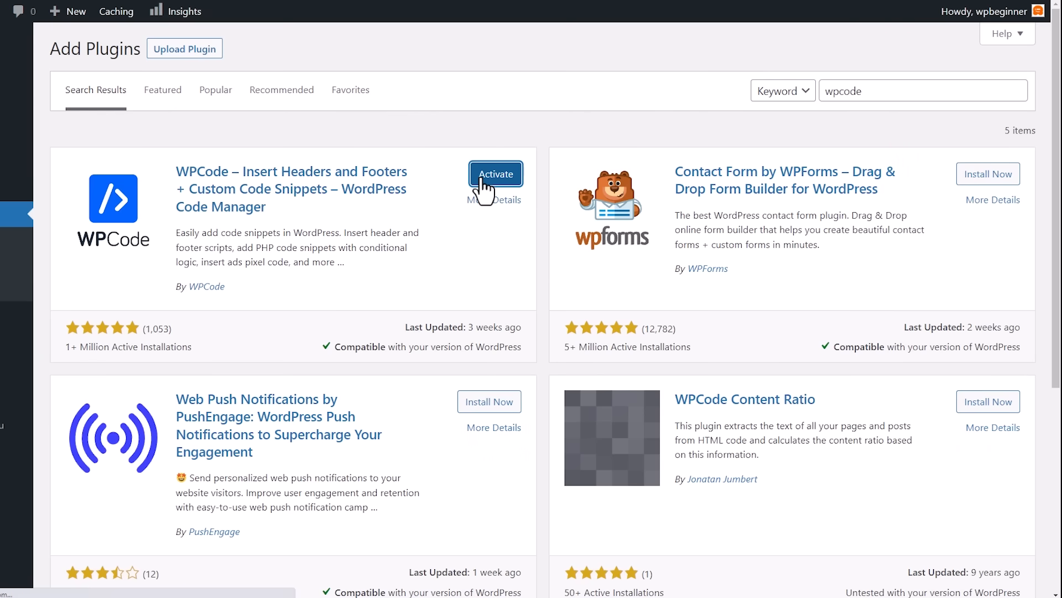
left_click(496, 174)
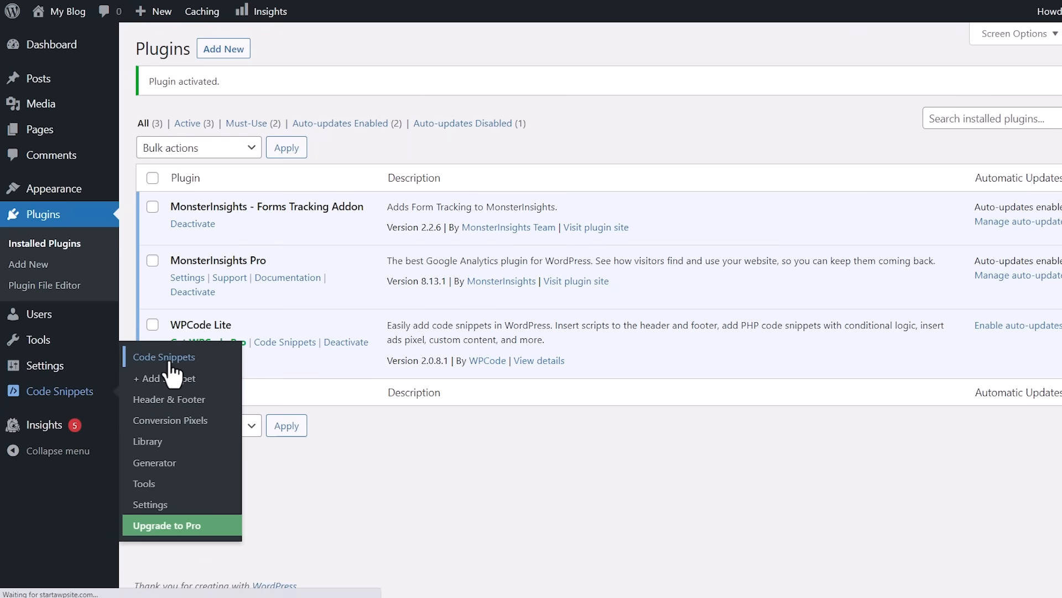
- Start a new WPCode snippet and show the All Snippets library of 46 entries
left_click(164, 357)
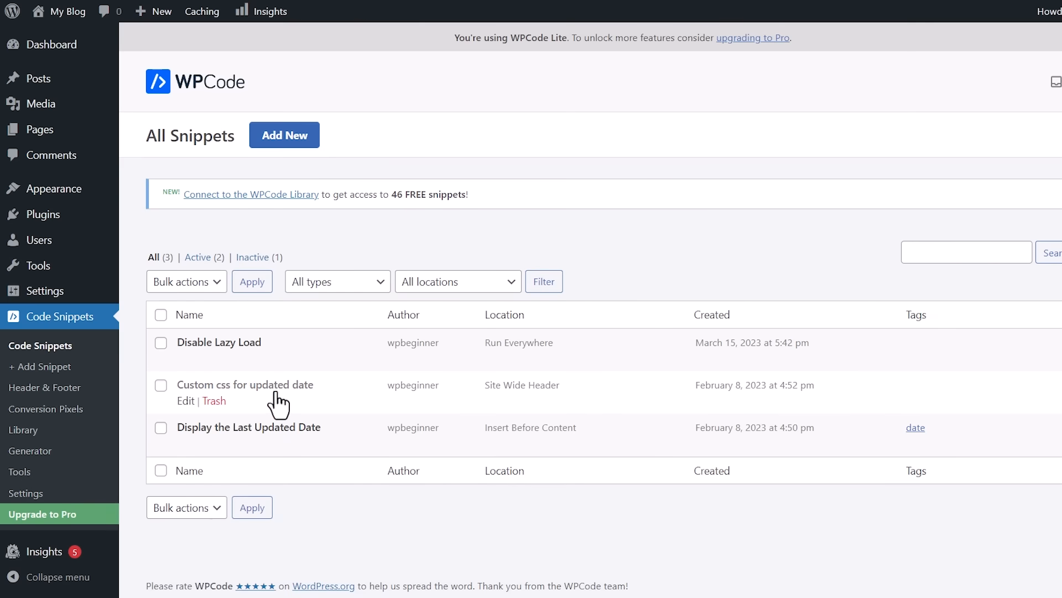
mouse_move(316, 413)
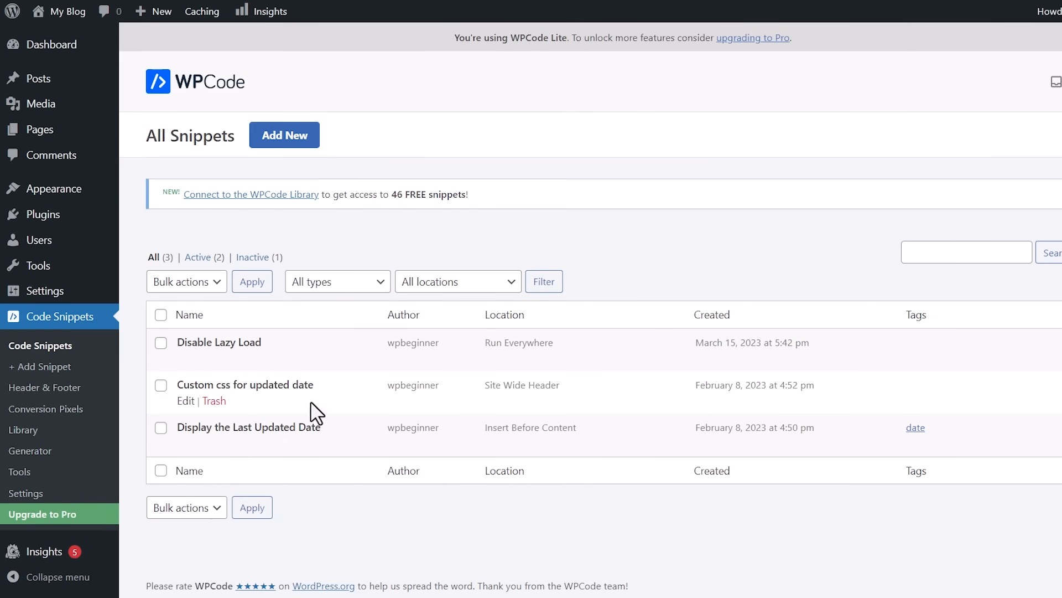
mouse_move(285, 135)
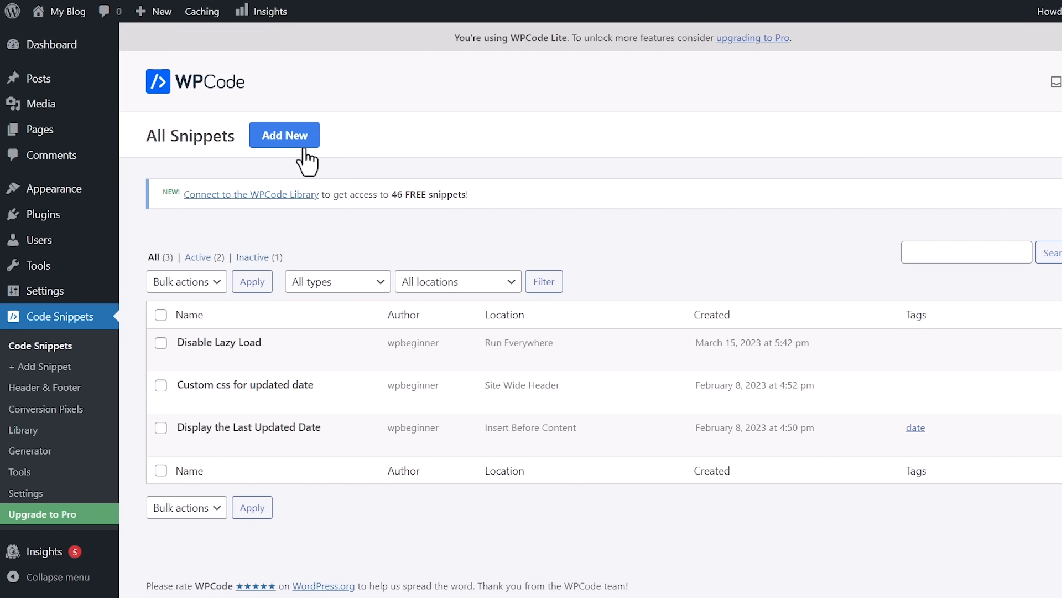
left_click(284, 135)
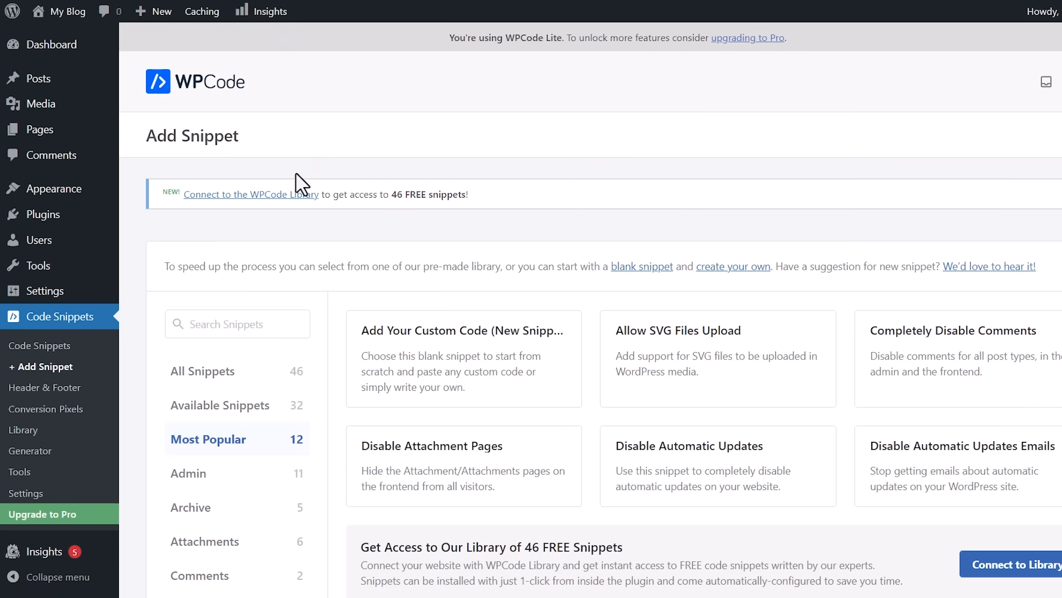
left_click(202, 371)
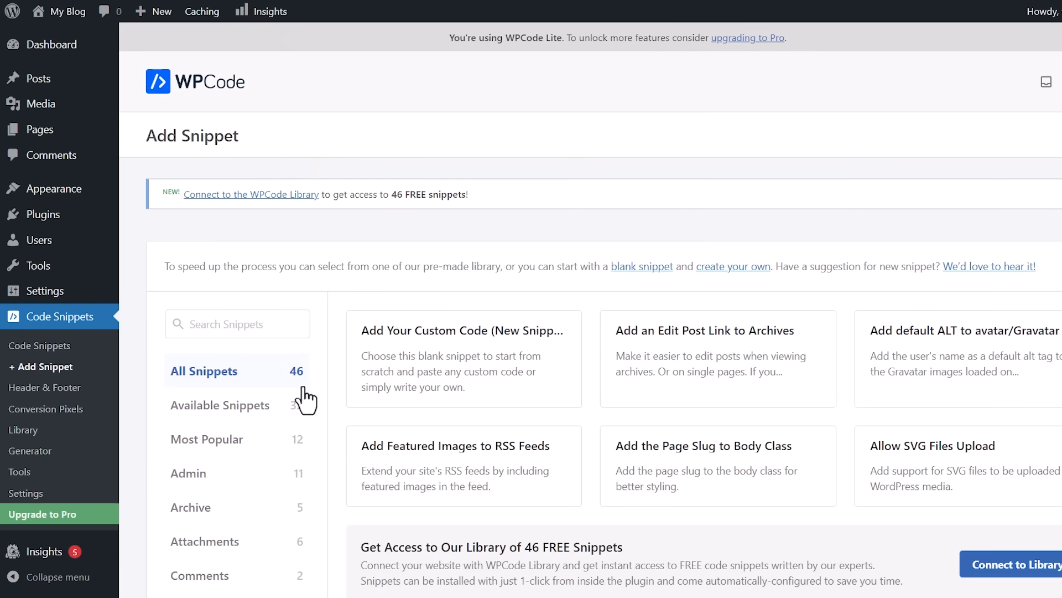
scroll("down", 3)
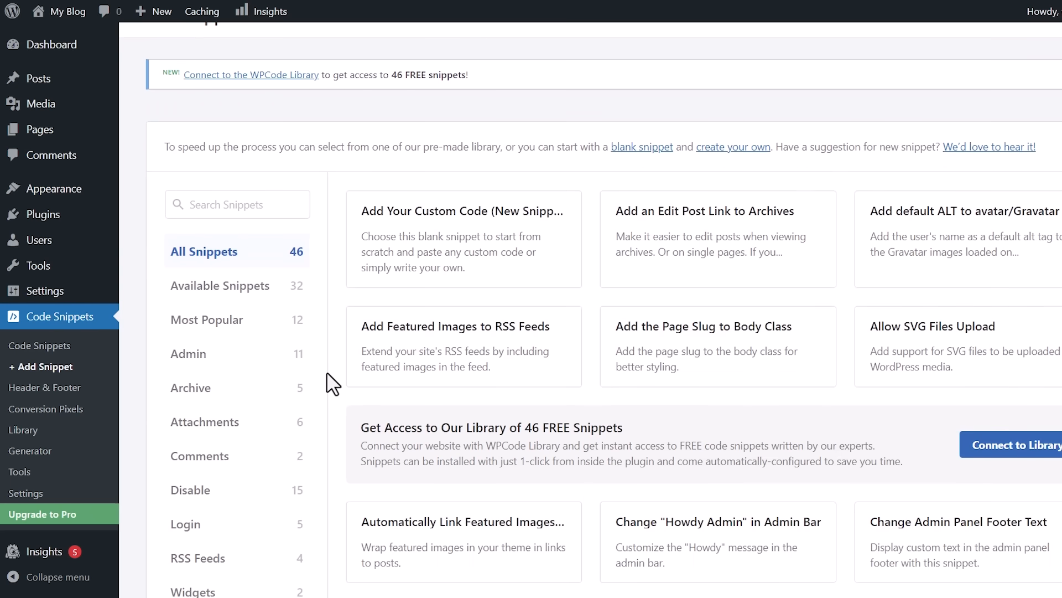
scroll("down", 3)
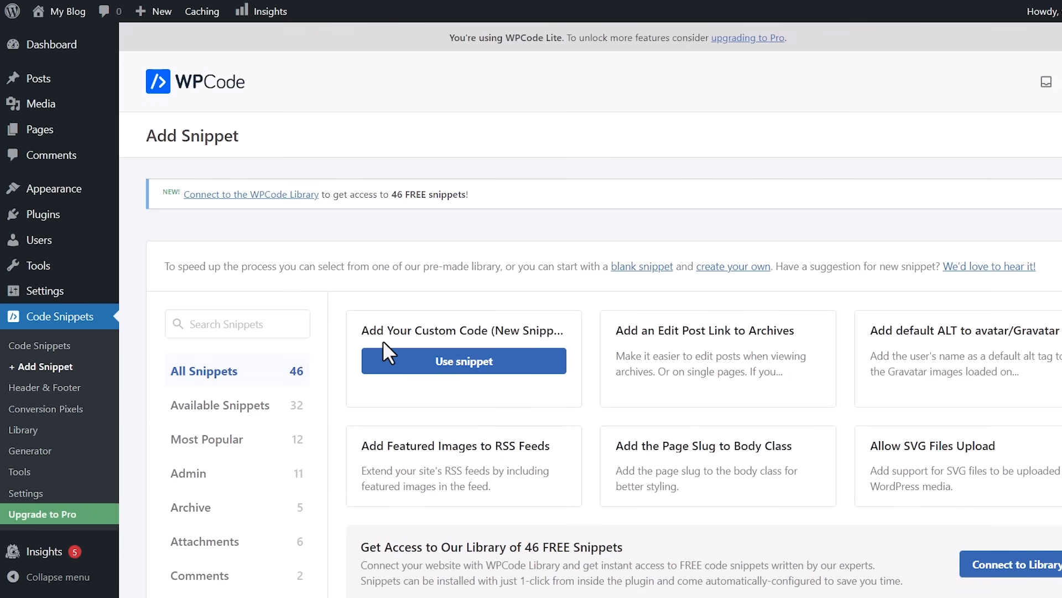
- Create a blank custom snippet titled 'Disable Emoji' and paste the emoji-disabling code into it
left_click(464, 361)
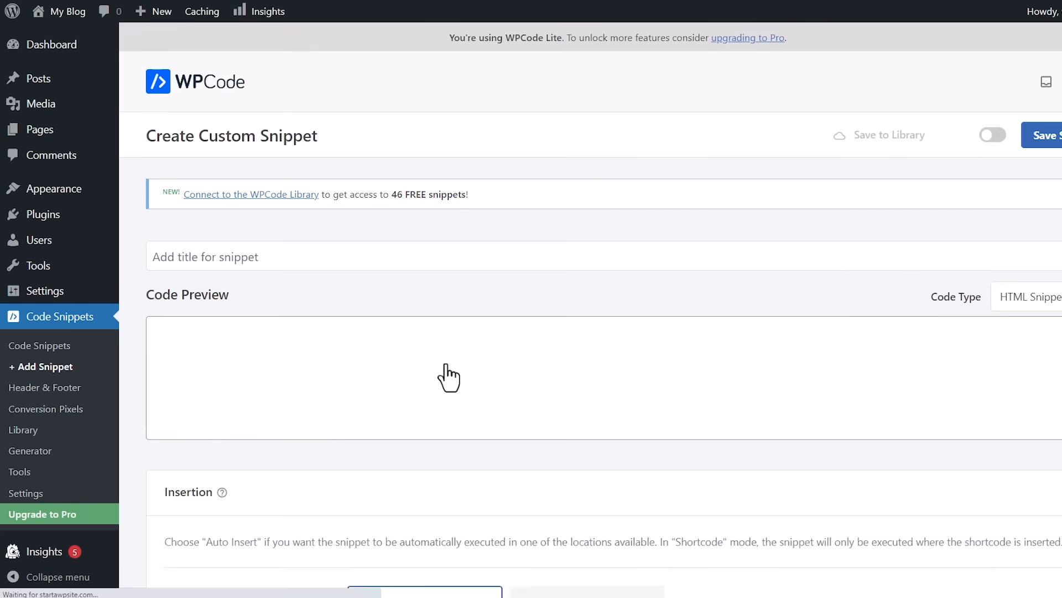
left_click(338, 256)
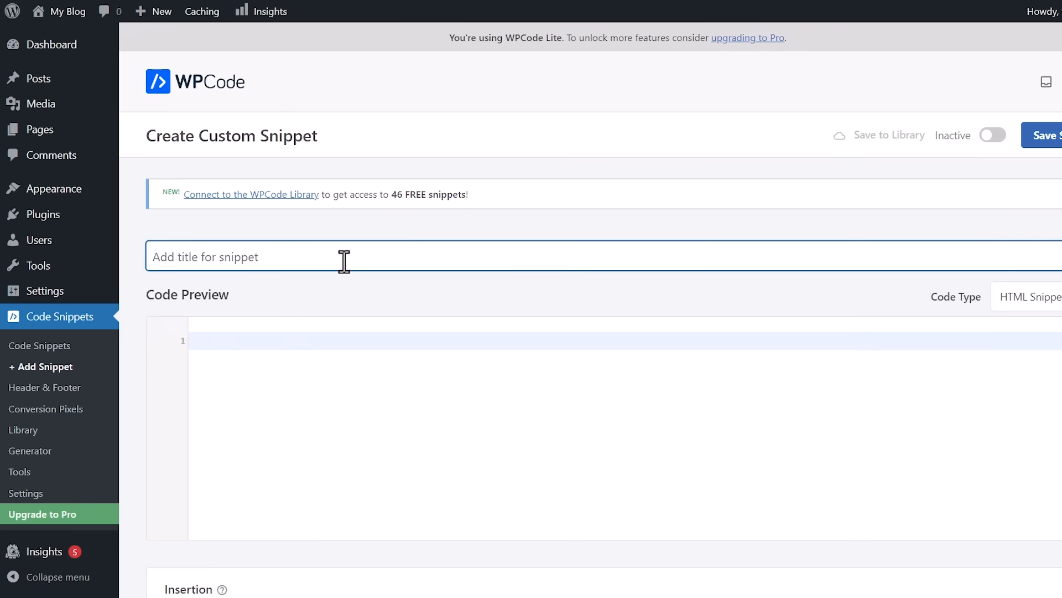
type("Disable Emoji")
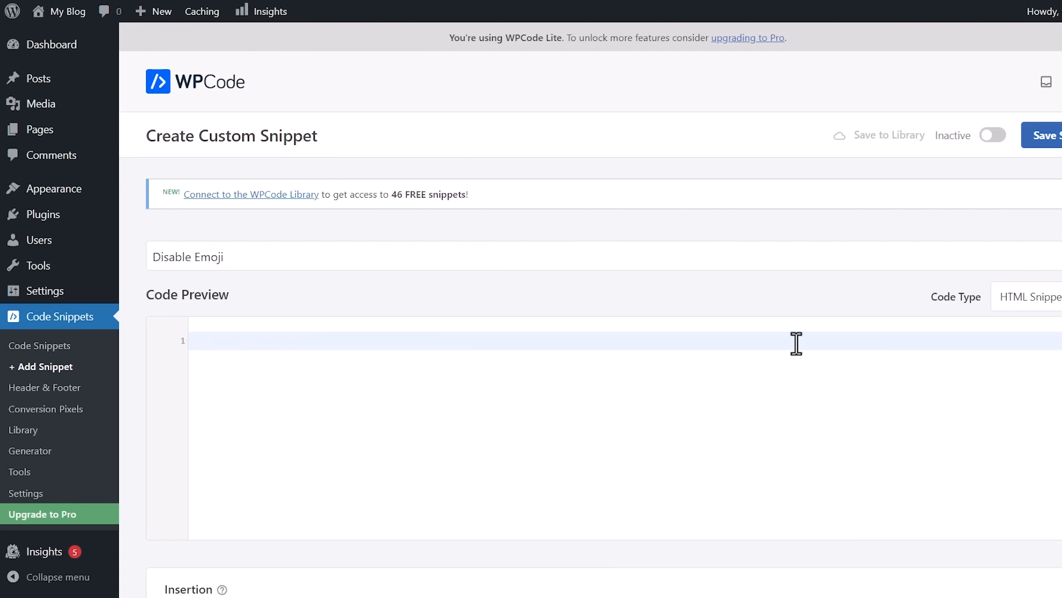
mouse_move(684, 340)
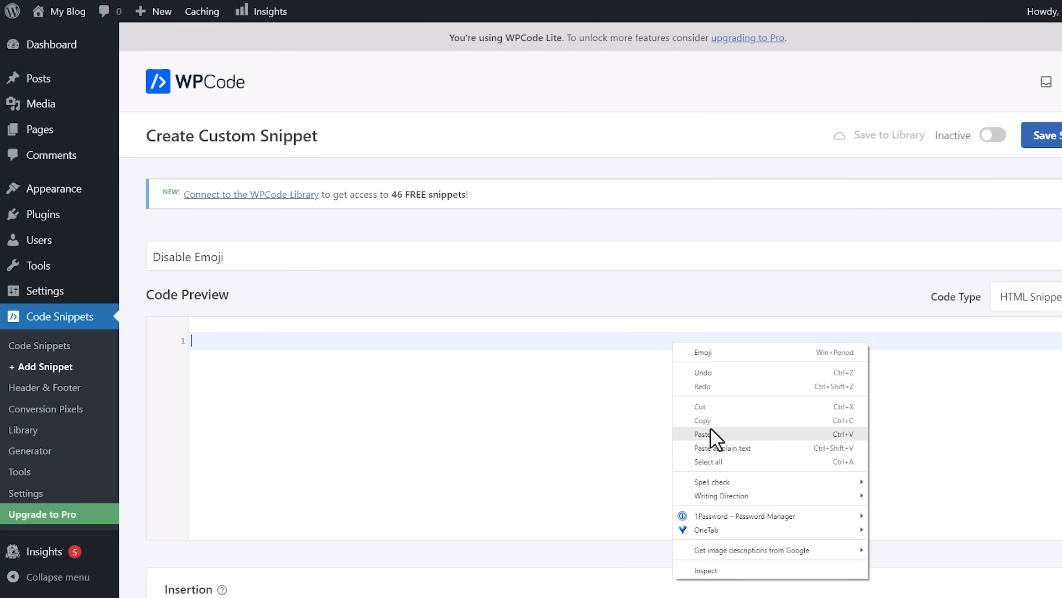
left_click(705, 433)
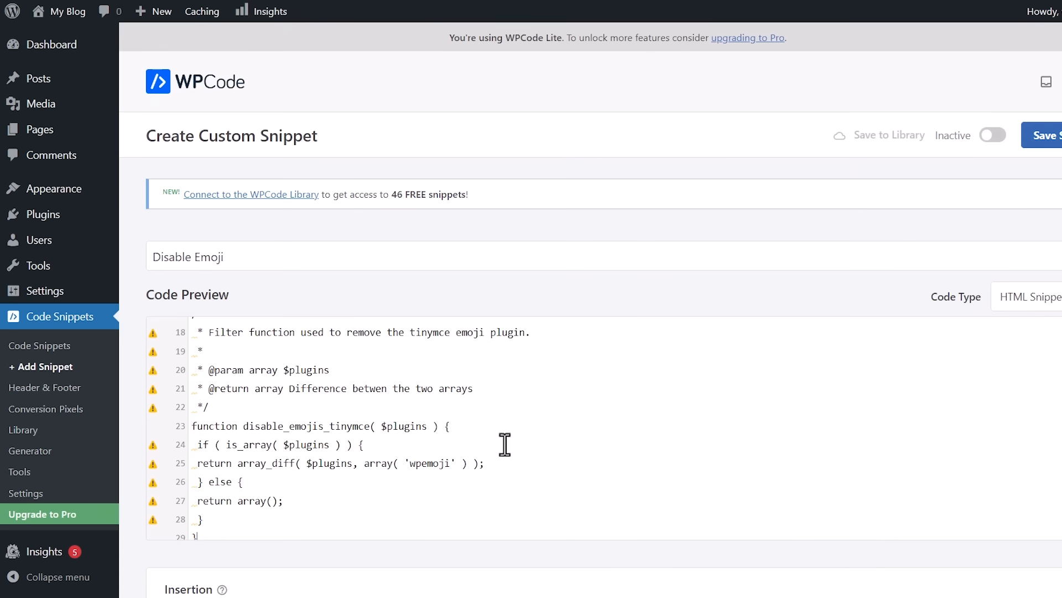
mouse_move(165, 393)
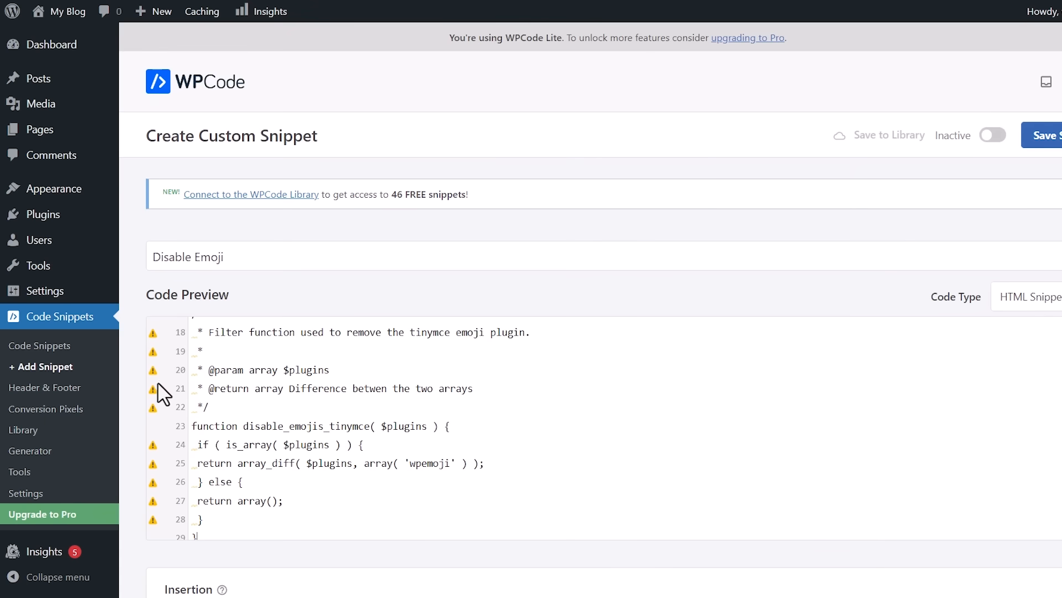
left_click(961, 296)
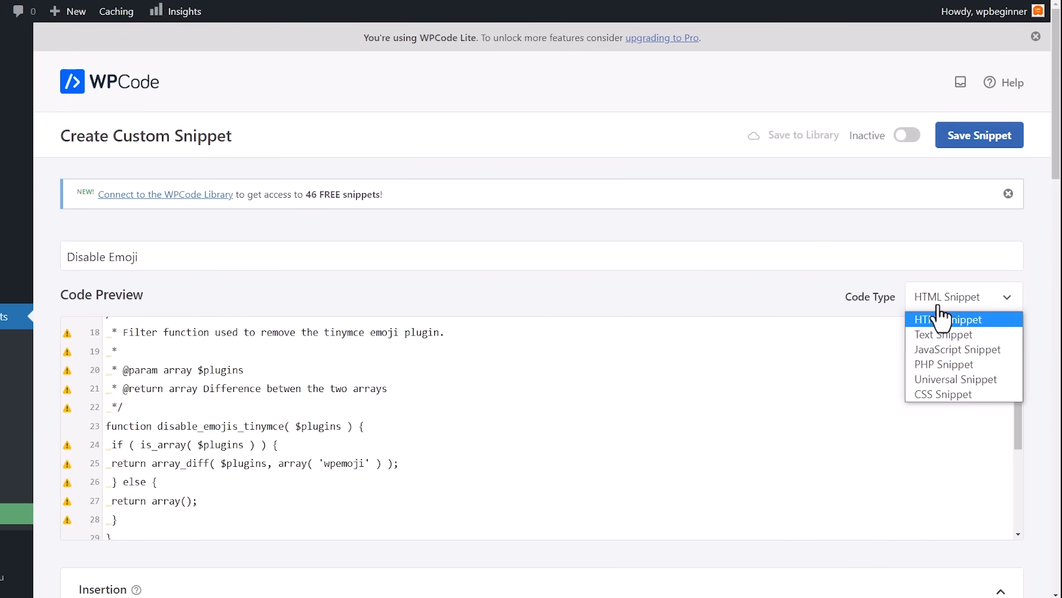
- Make it a PHP snippet running everywhere, set it Active and save it
left_click(938, 364)
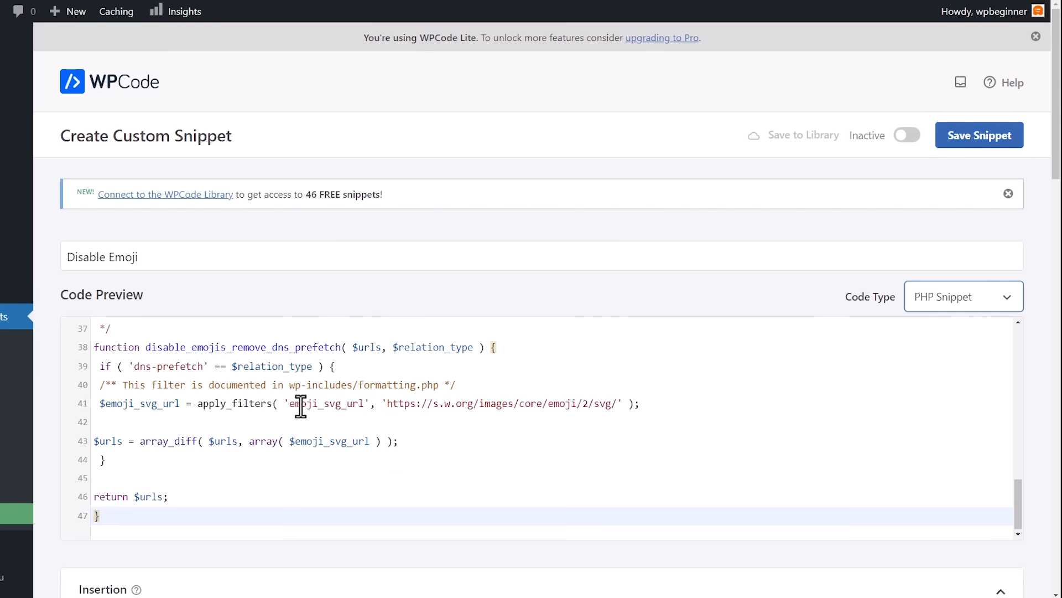
scroll("down", 3)
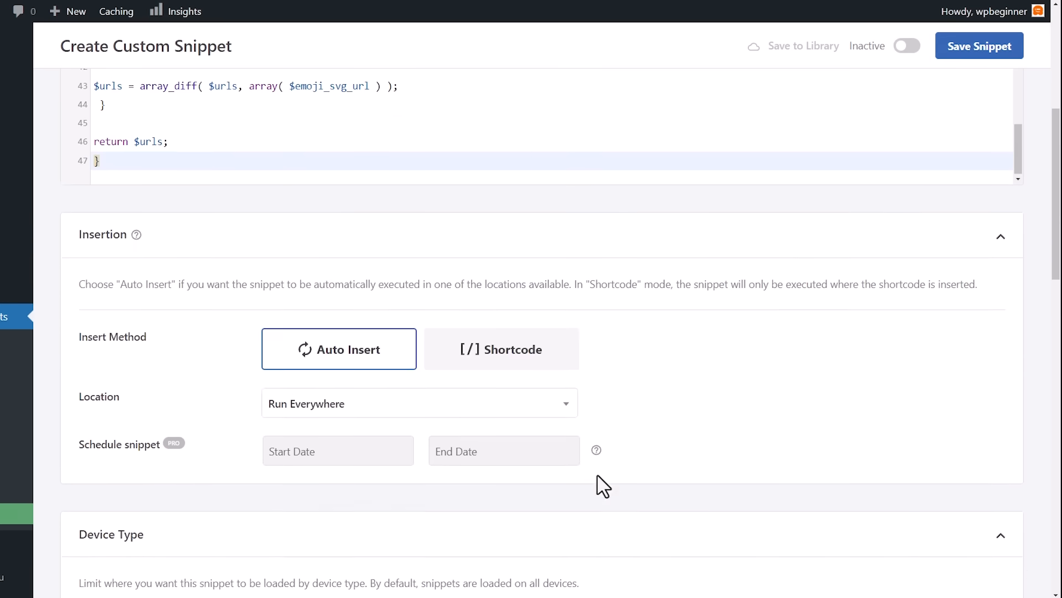
scroll("down", 3)
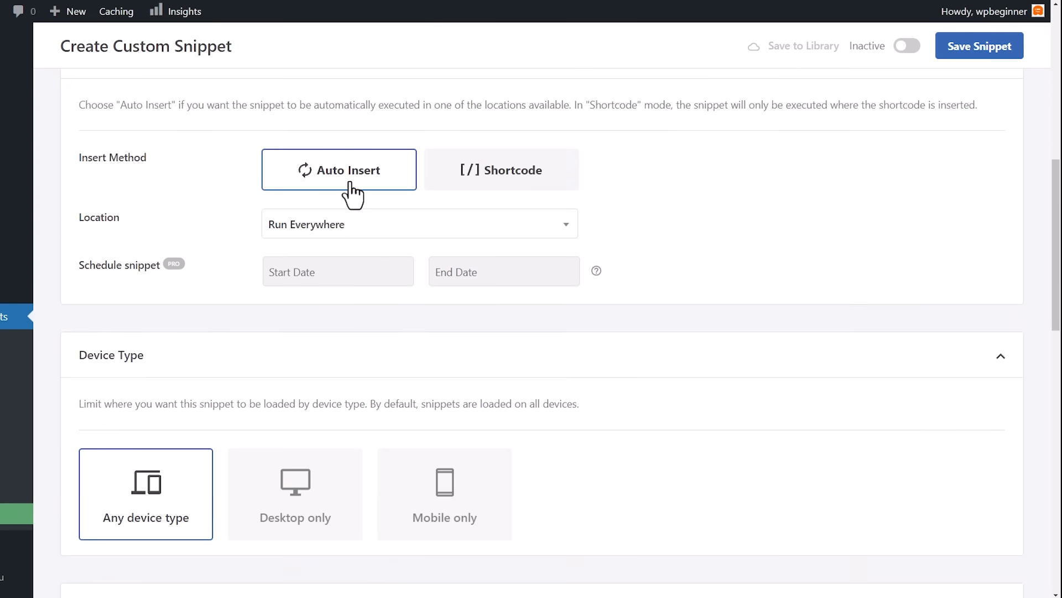
mouse_move(342, 242)
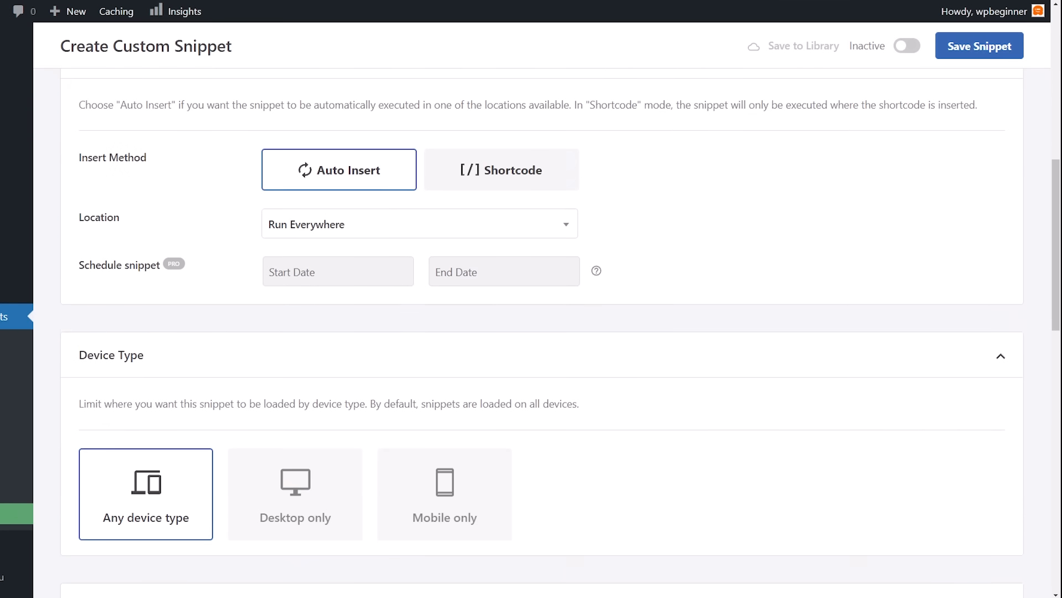
mouse_move(924, 253)
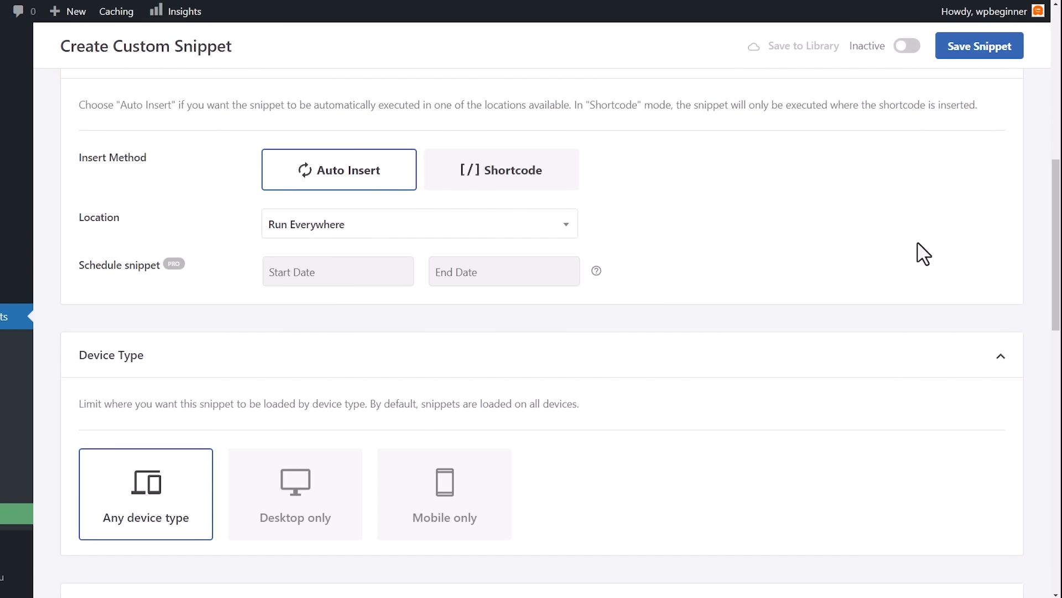
mouse_move(908, 45)
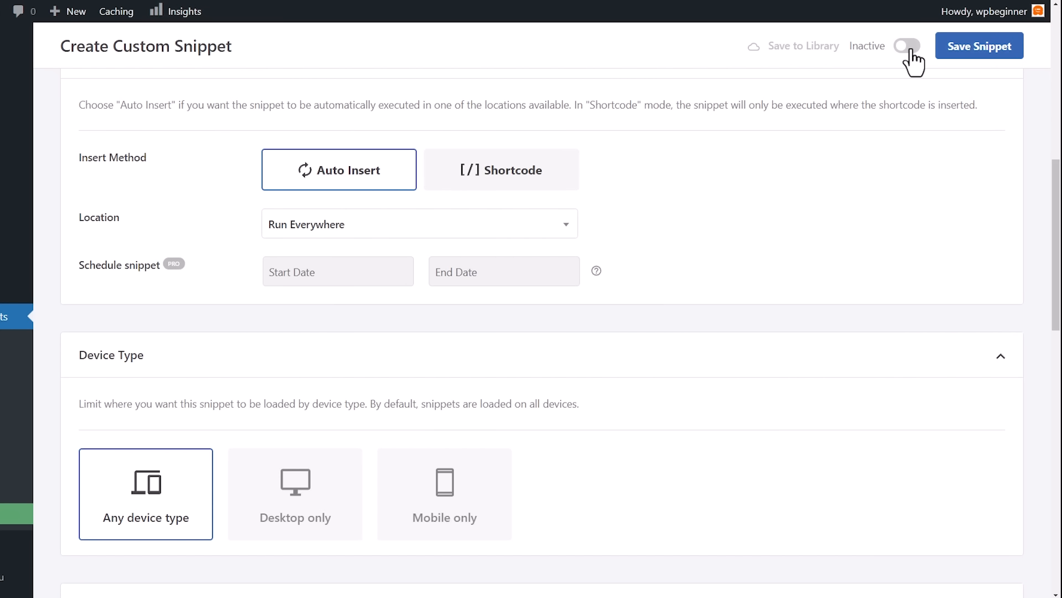
left_click(907, 46)
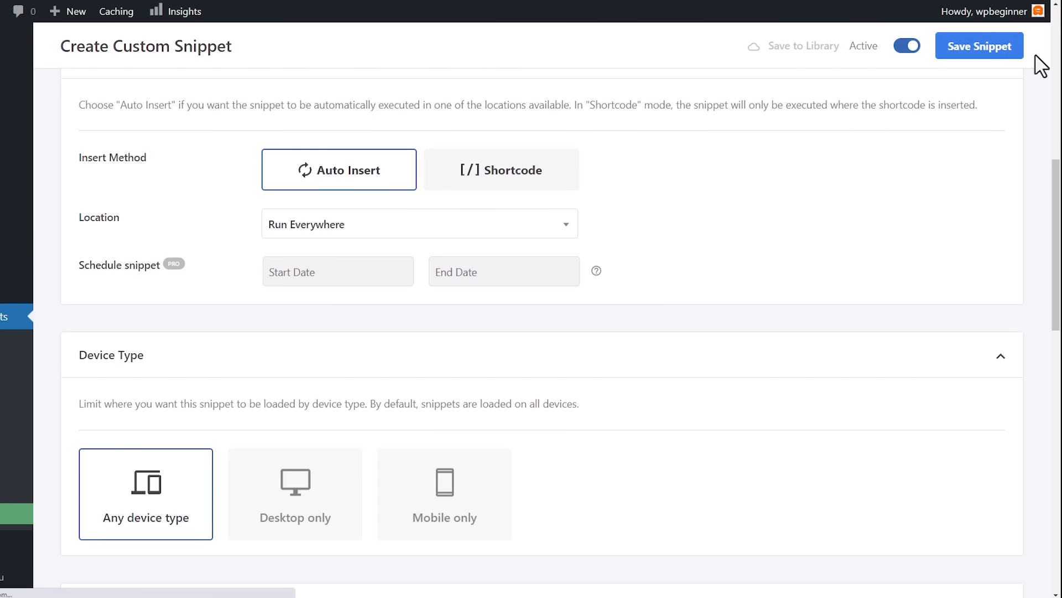
left_click(978, 45)
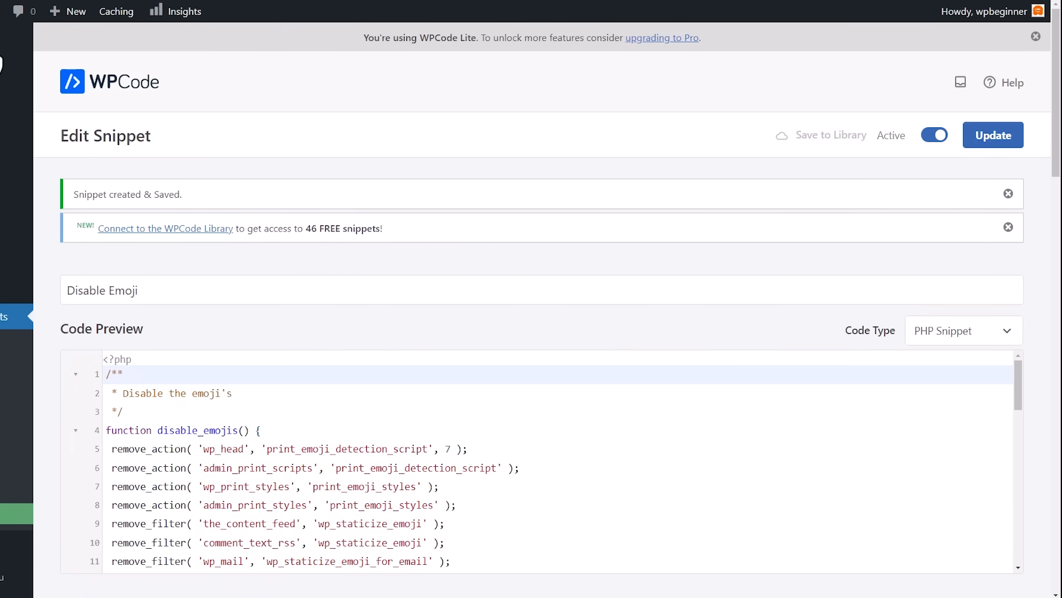
mouse_move(40, 37)
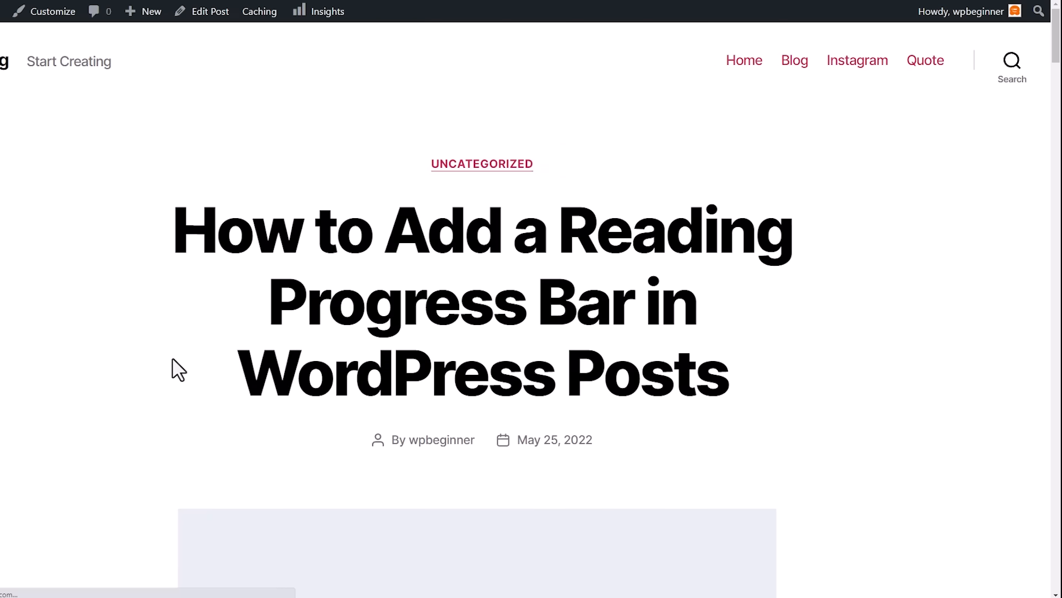
key("F12")
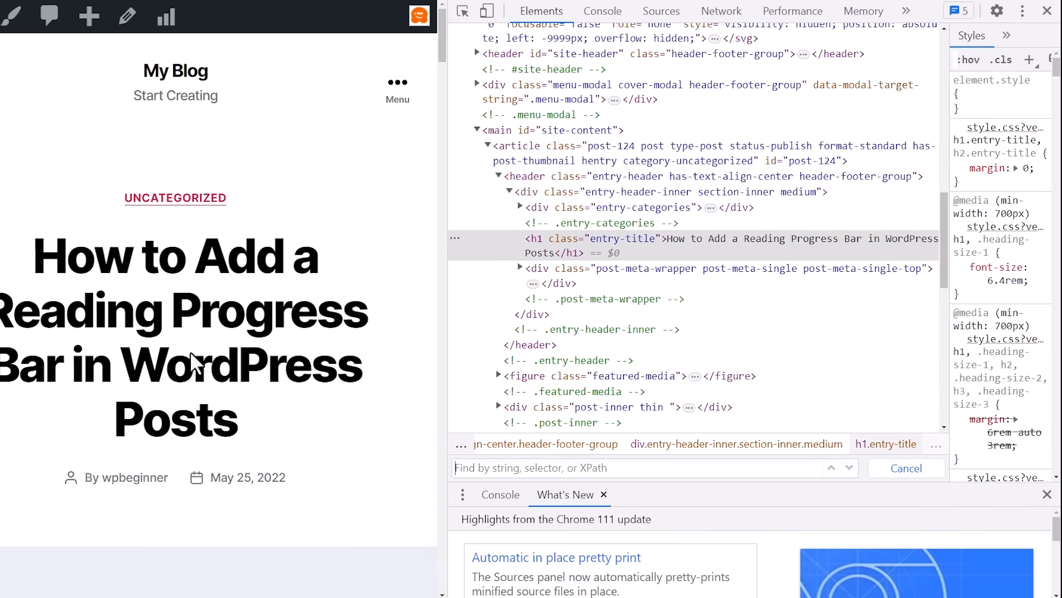
type("wpem")
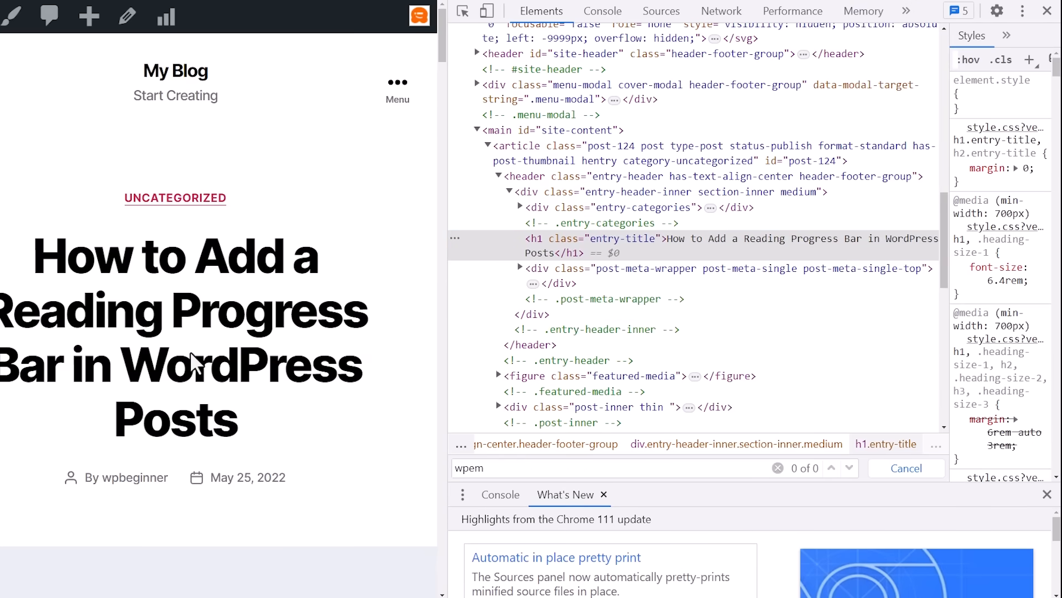
type("oji")
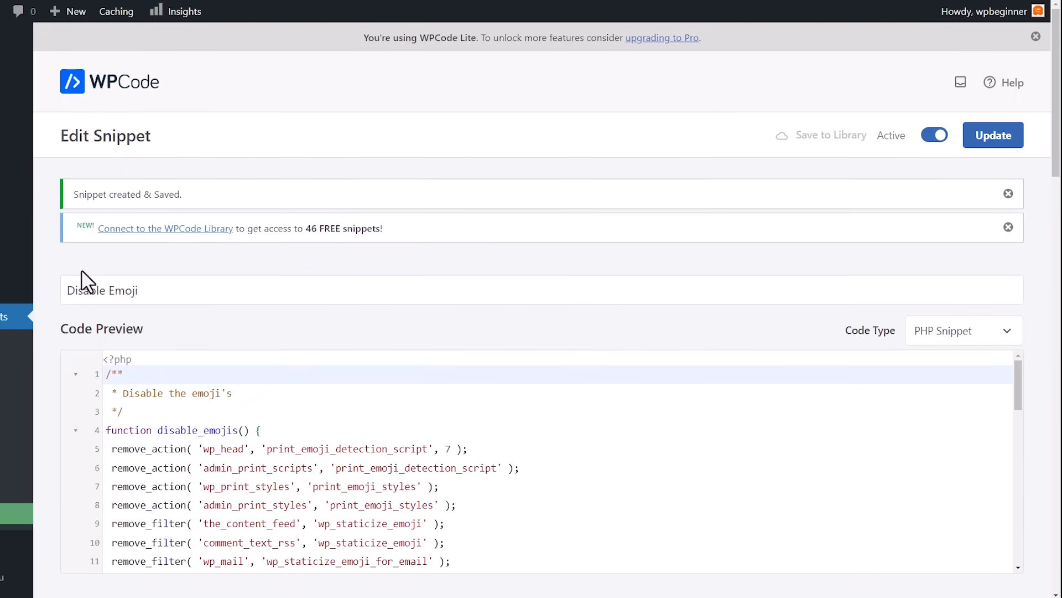
- Deactivate the Disable Emoji snippet and search Add Plugins for 'disable emojis'
left_click(934, 135)
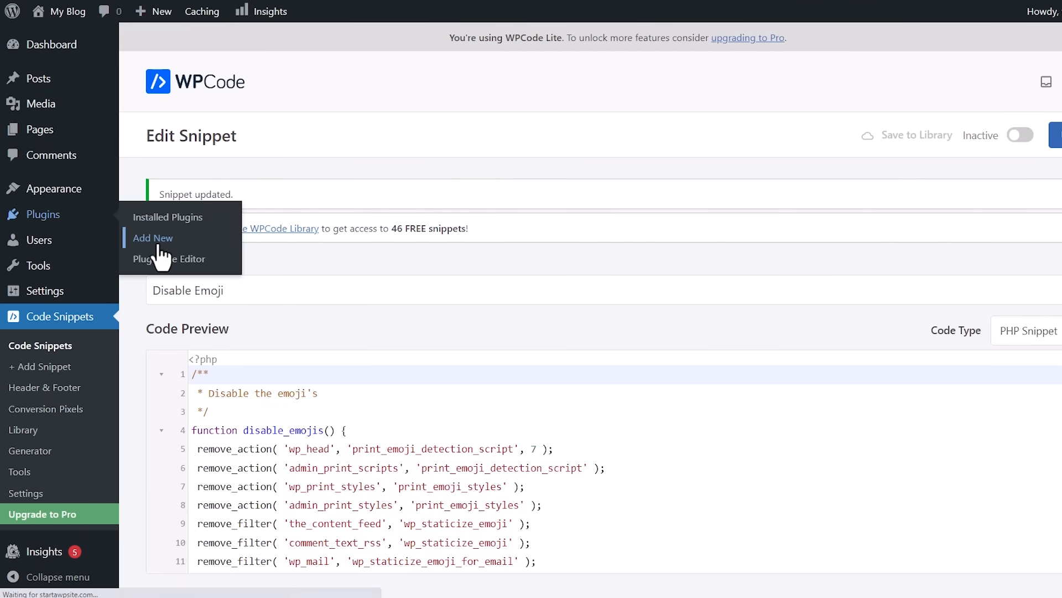
left_click(154, 238)
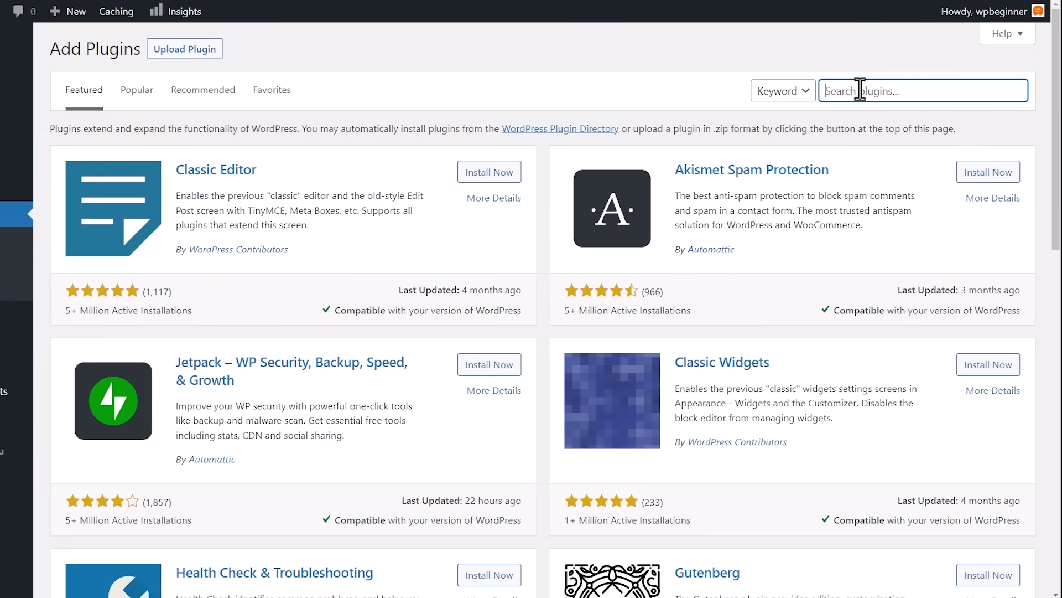
type("disable emojis")
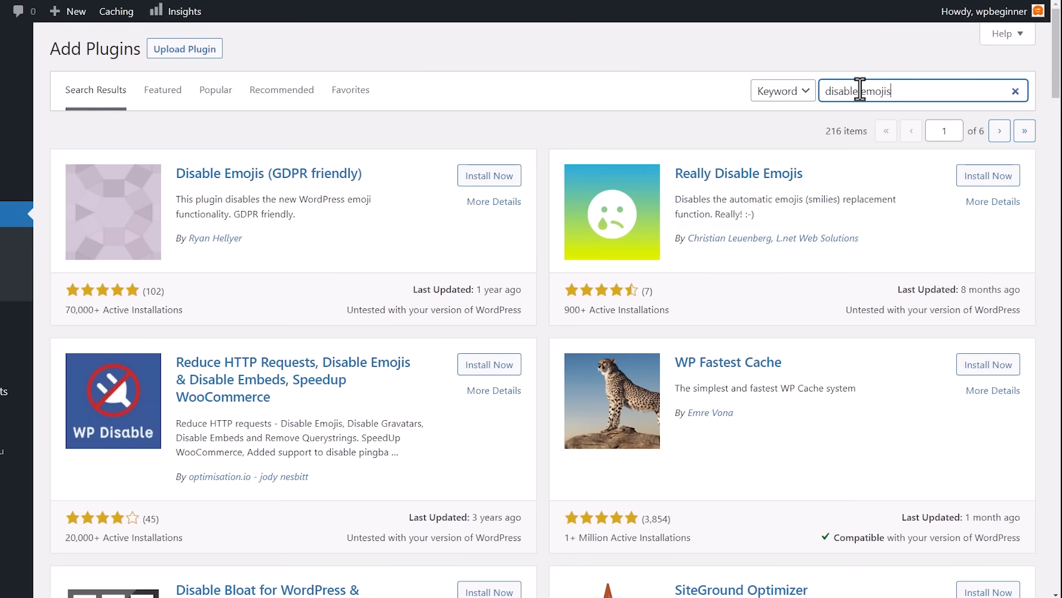
- Install and activate the Disable Emojis (GDPR friendly) plugin
left_click(488, 175)
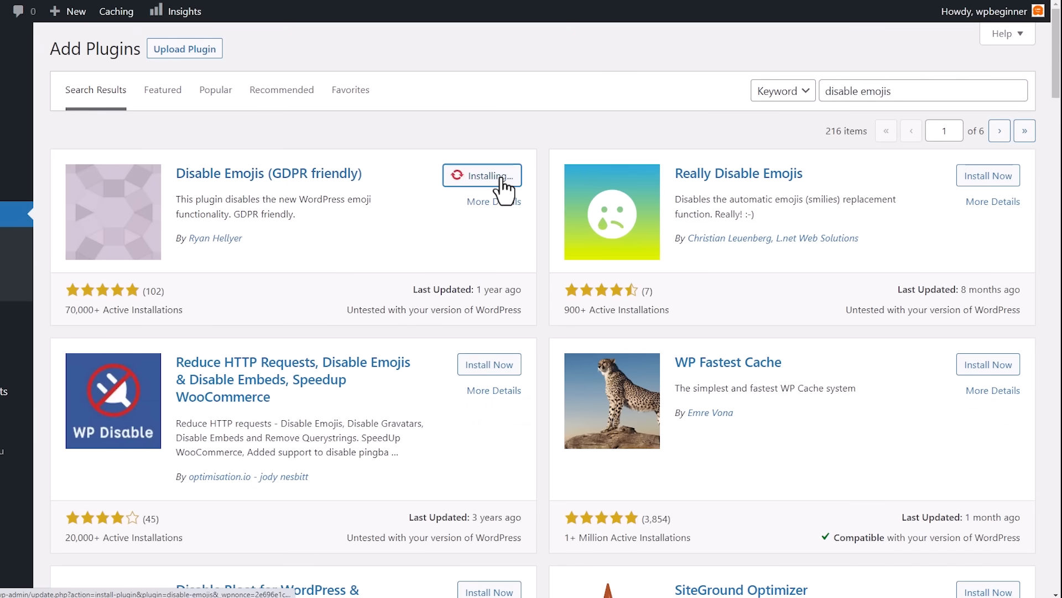
left_click(496, 176)
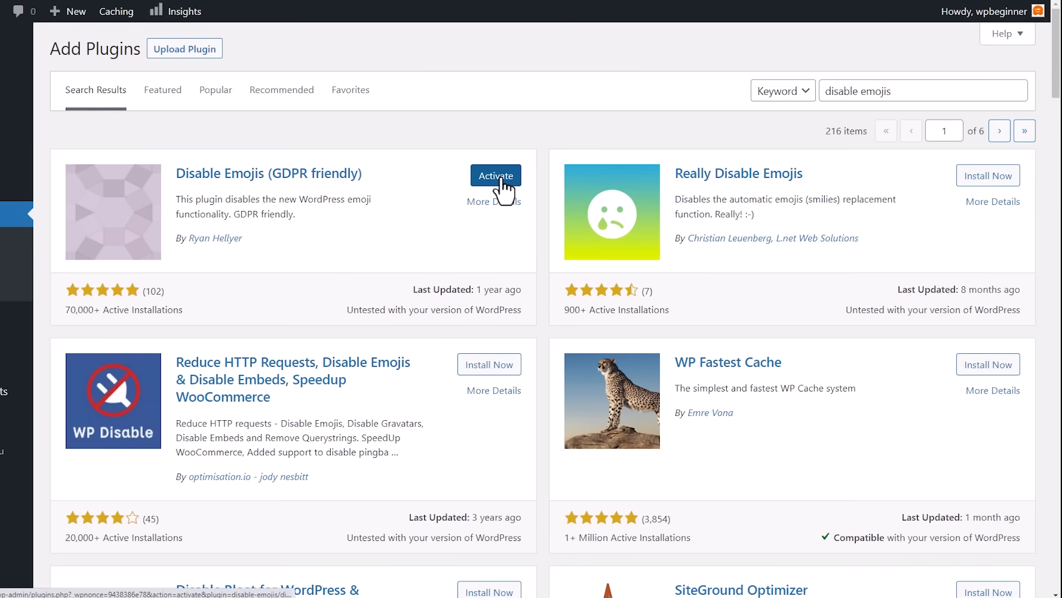
left_click(496, 176)
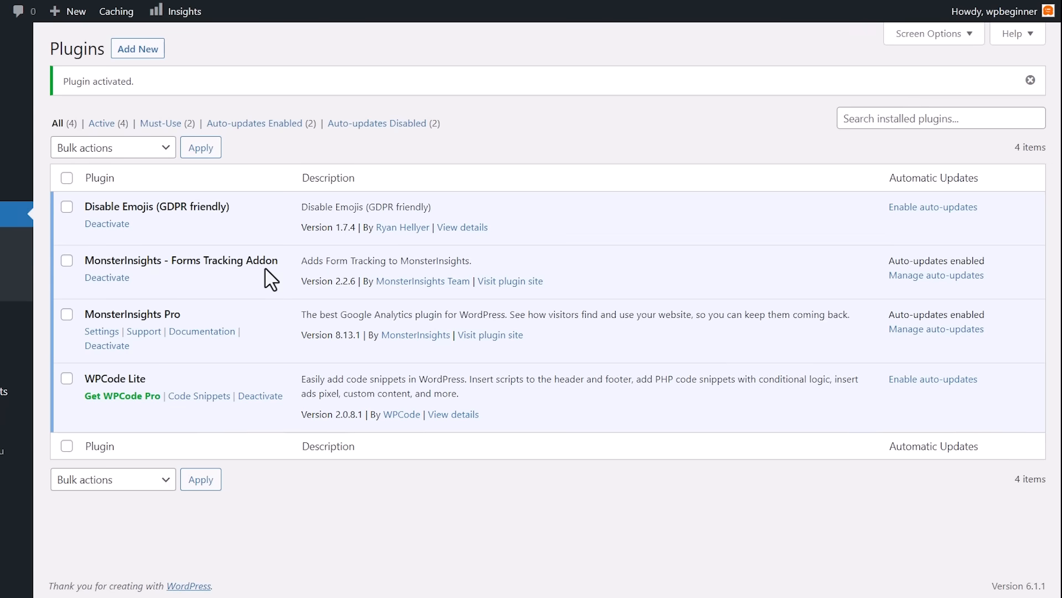
mouse_move(191, 205)
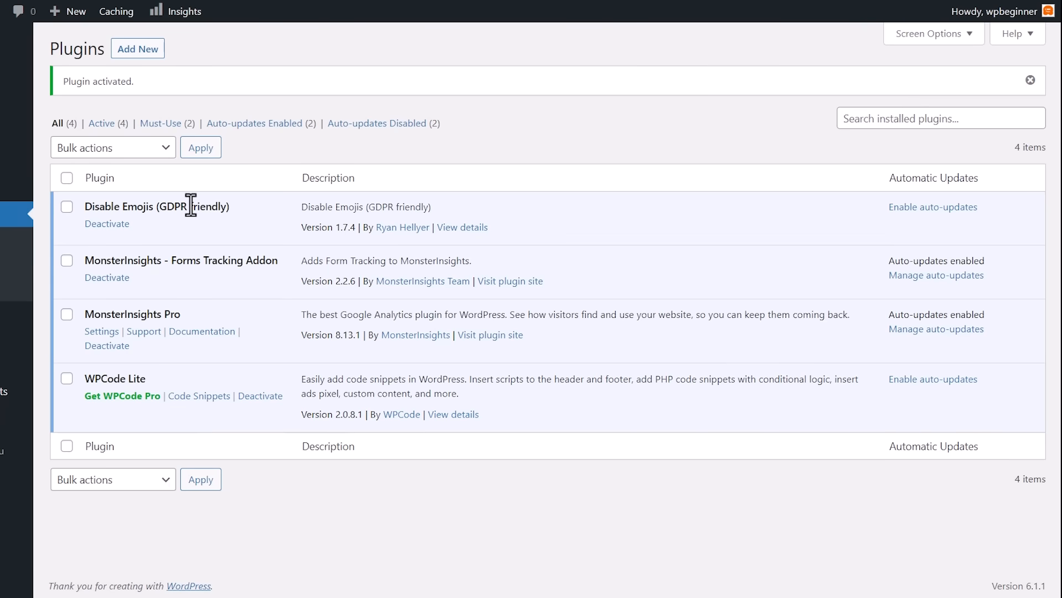
mouse_move(155, 230)
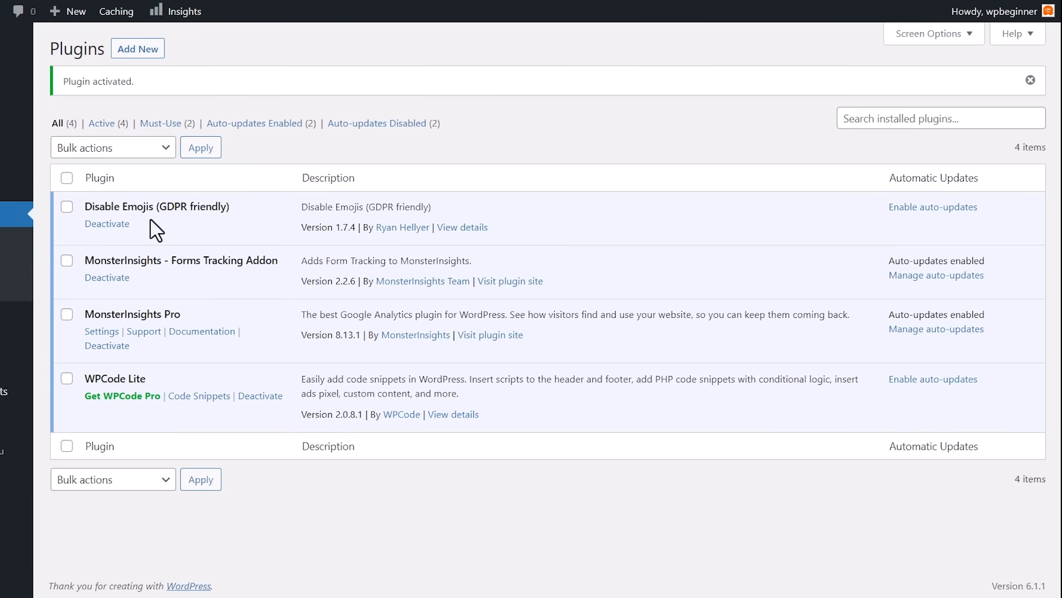